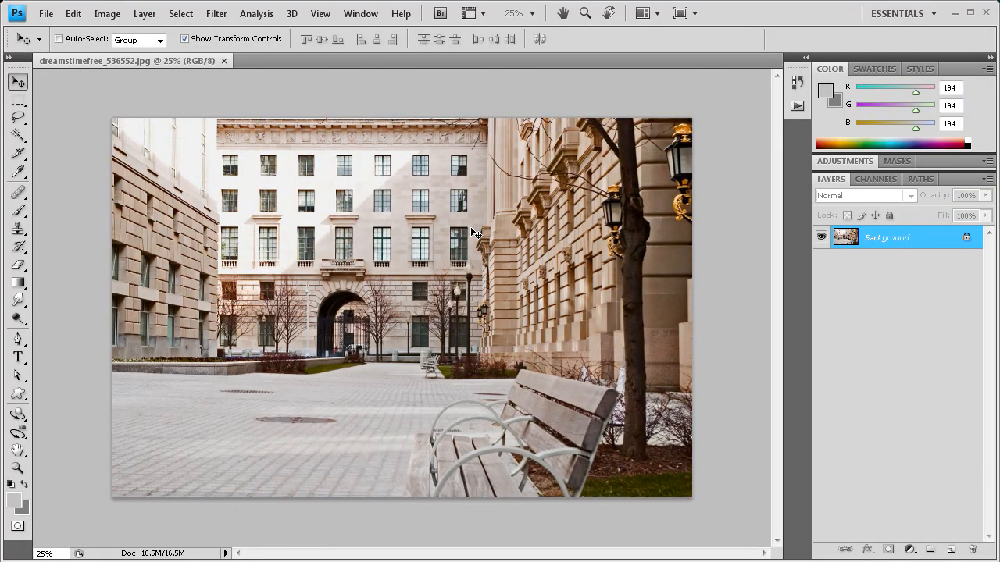
mouse_move(465, 204)
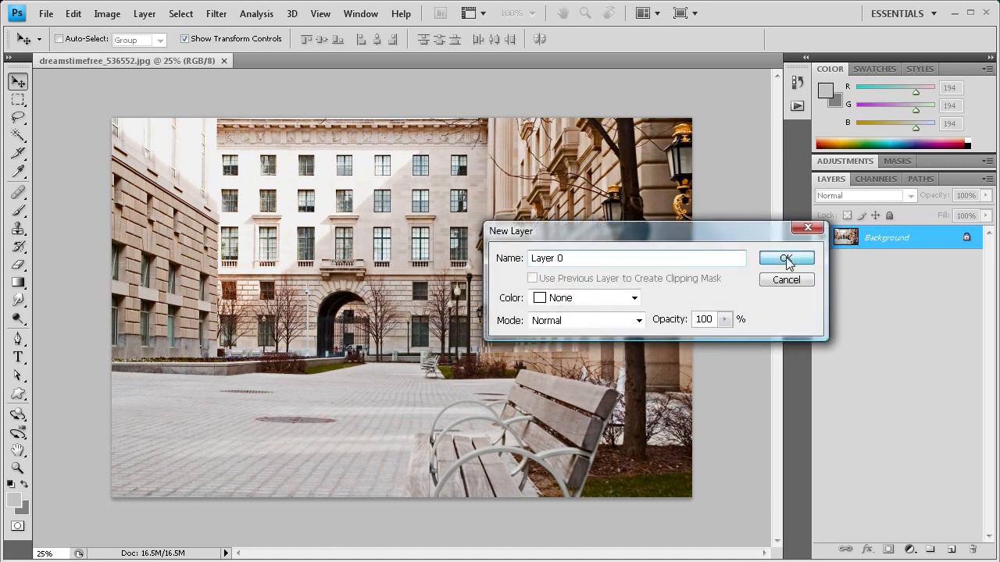
Make the desaturated photo an editable Layer 0, duplicate it, and reselect Layer 0.
click(786, 259)
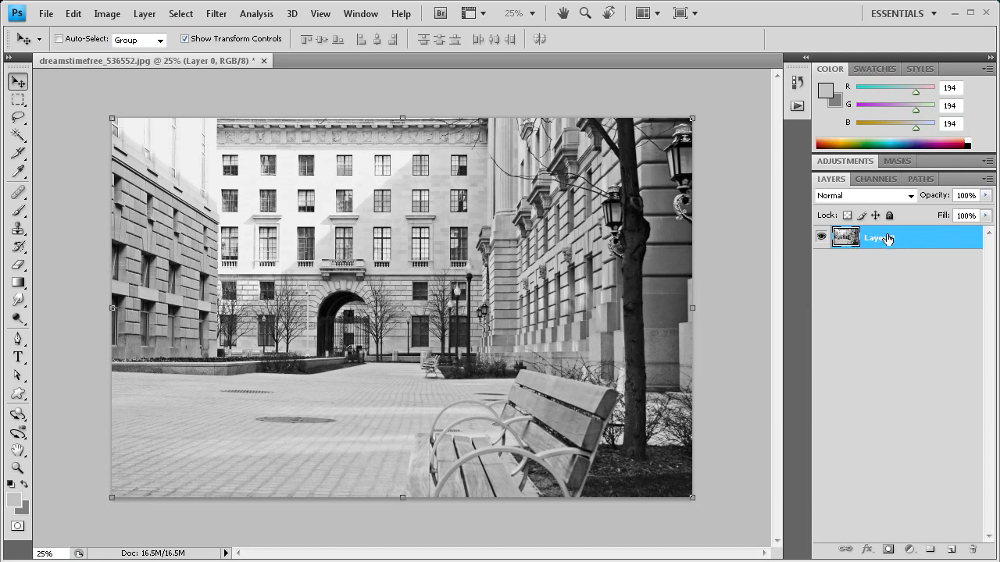
key(Ctrl+J)
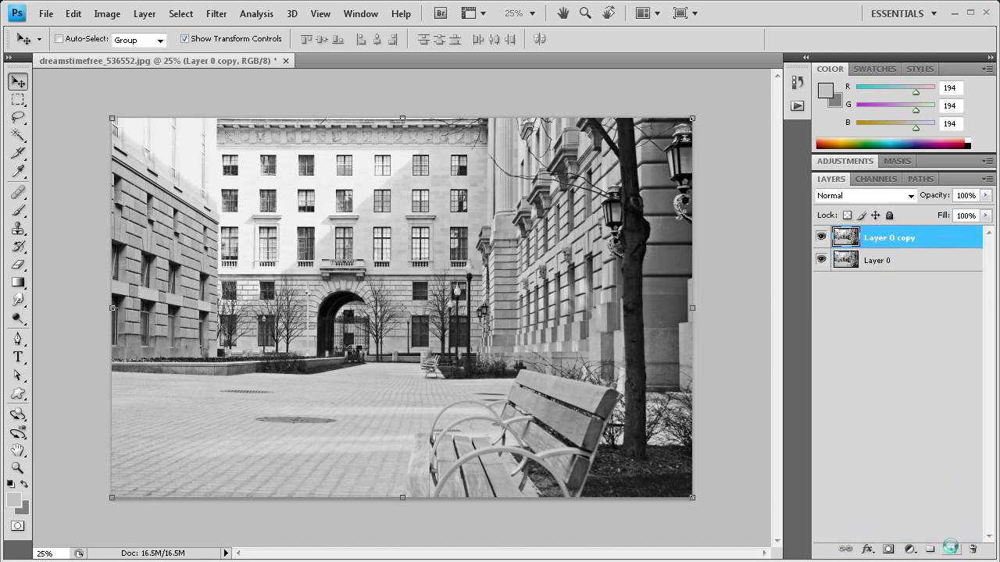
click(878, 260)
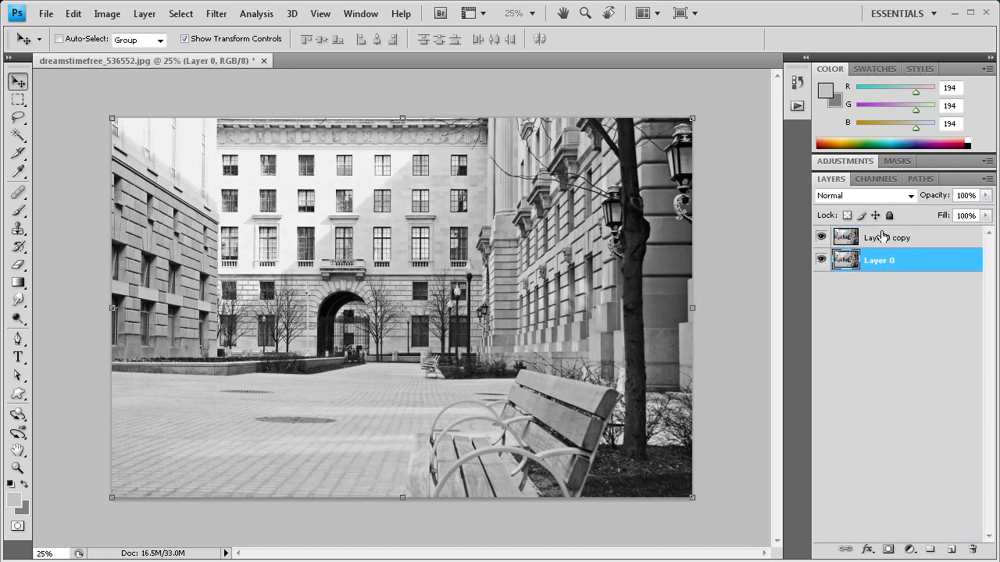
Invert Layer 0 copy via Image > Adjustments > Invert to create a negative.
click(887, 238)
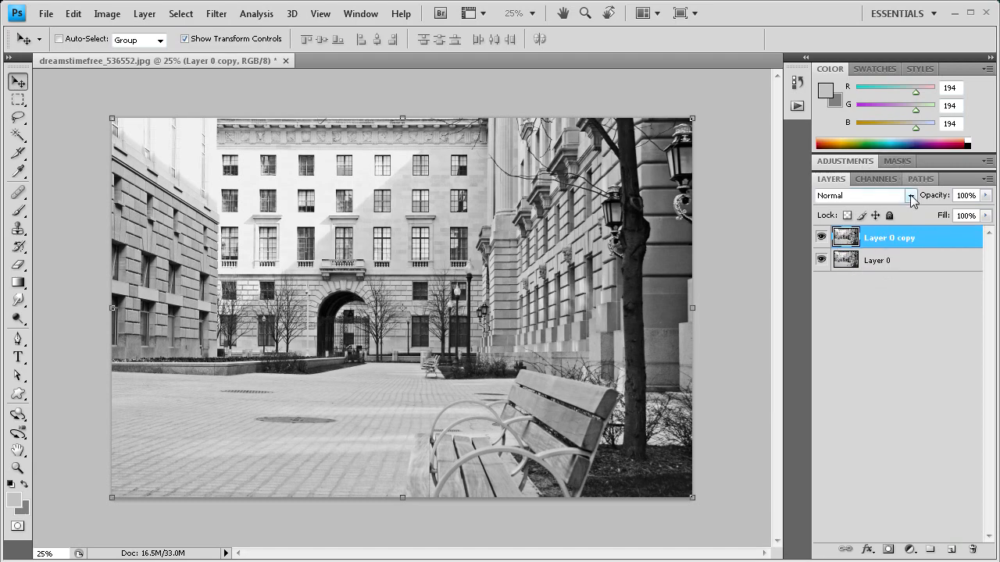
click(107, 13)
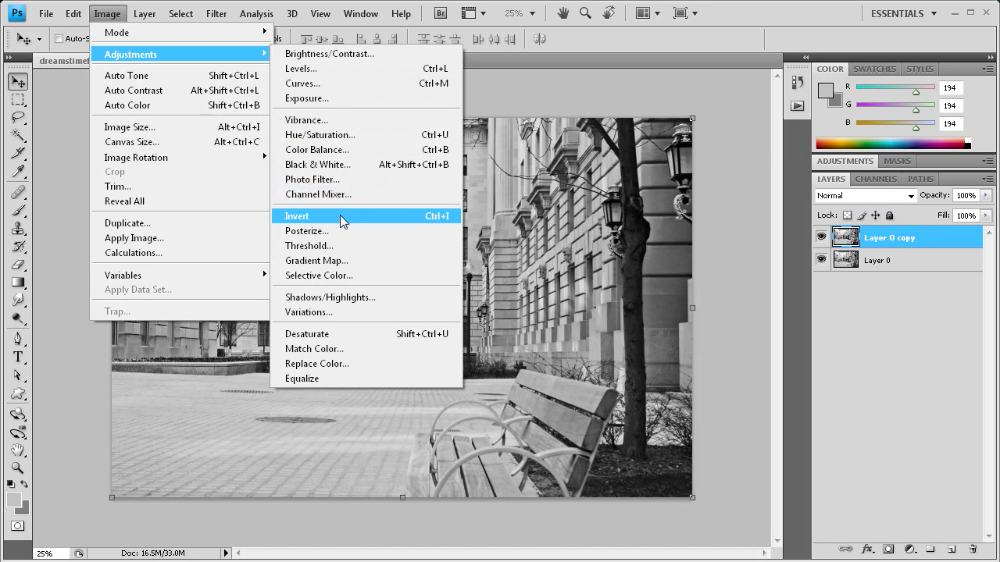
click(296, 216)
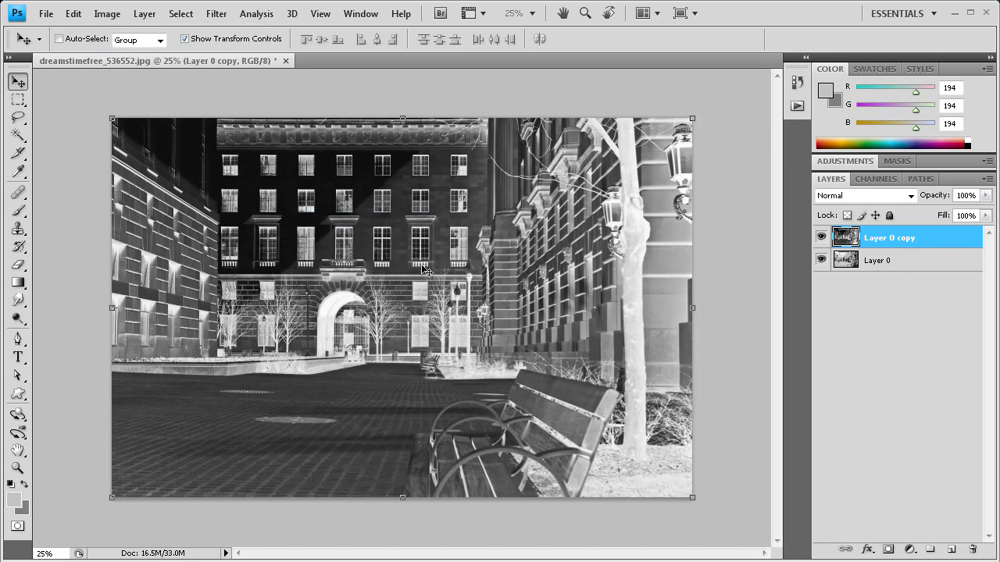
mouse_move(399, 250)
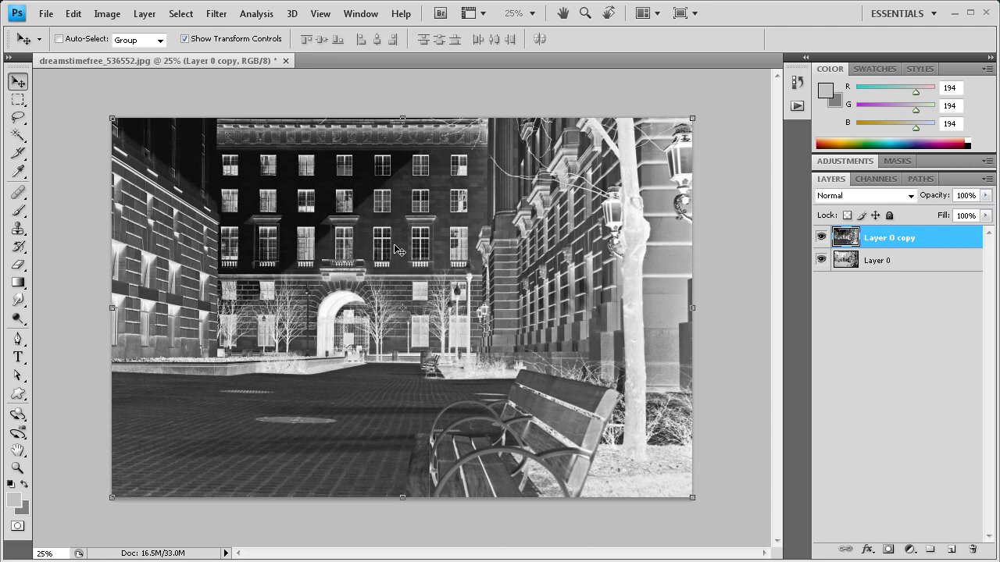
mouse_move(294, 209)
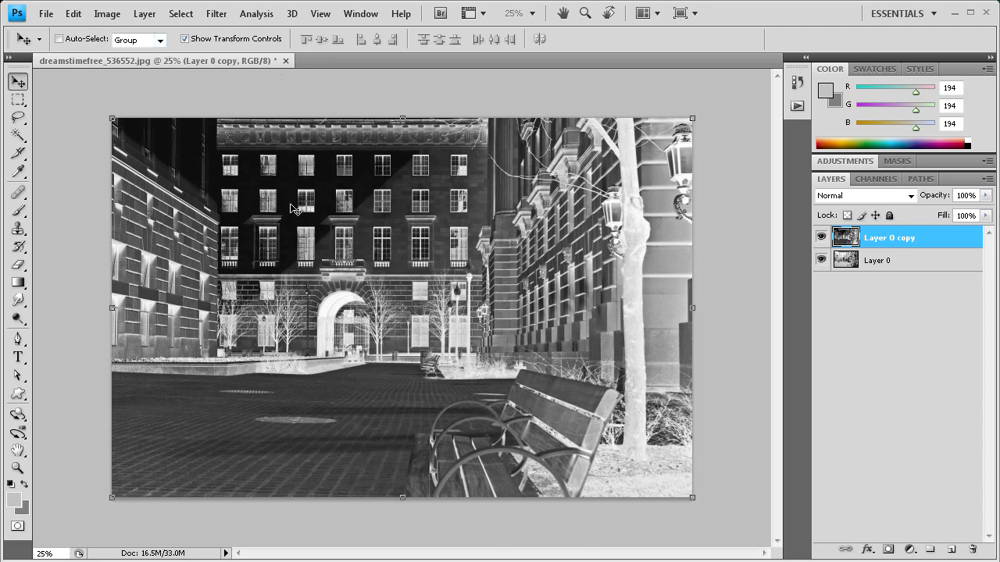
mouse_move(991, 521)
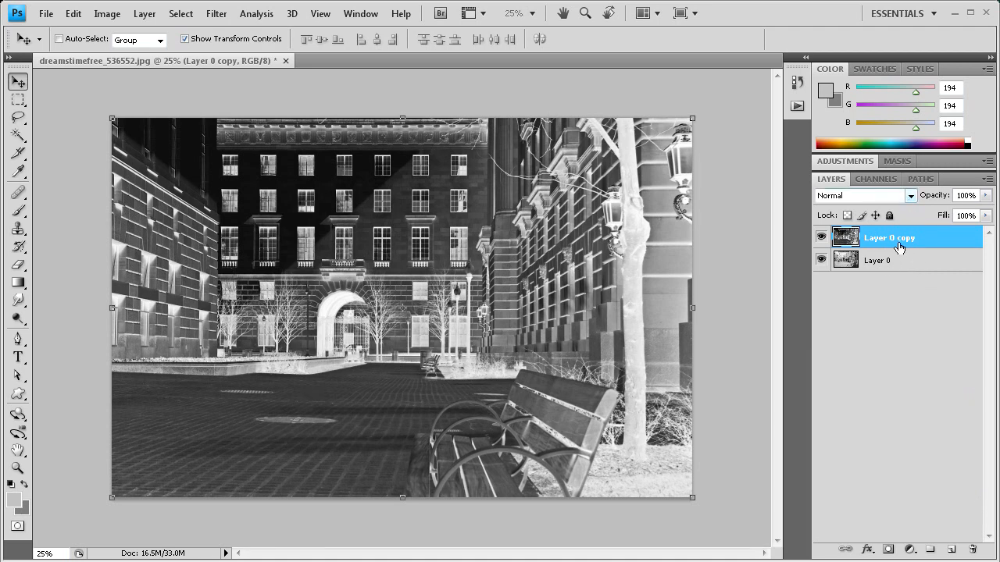
Set Layer 0 copy's blending mode to Color Dodge.
click(863, 195)
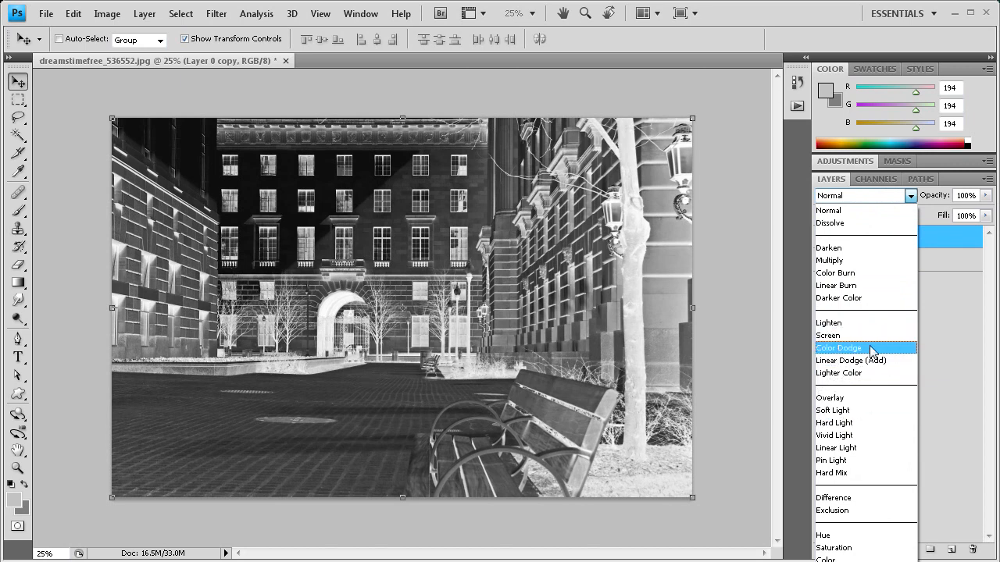
click(838, 348)
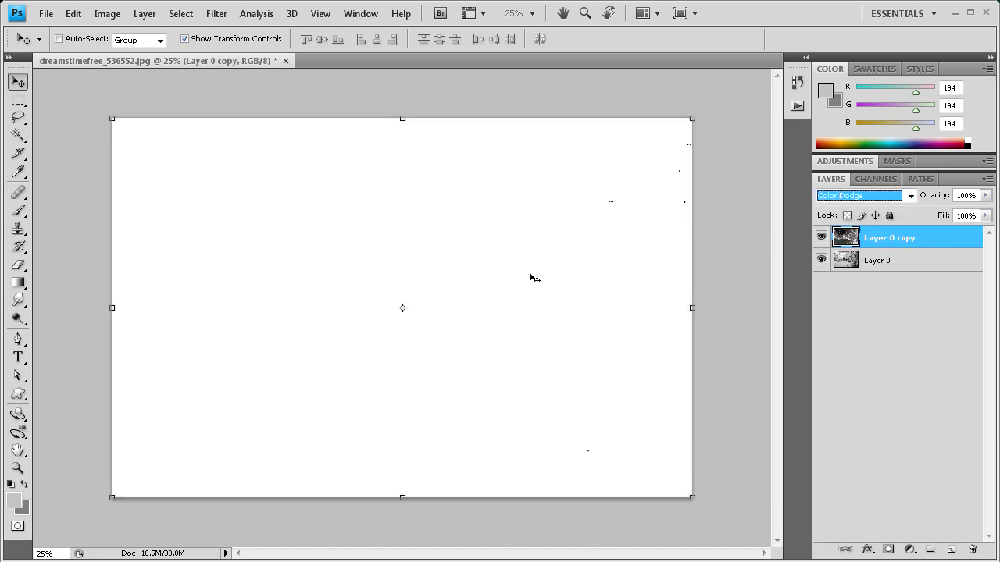
mouse_move(304, 339)
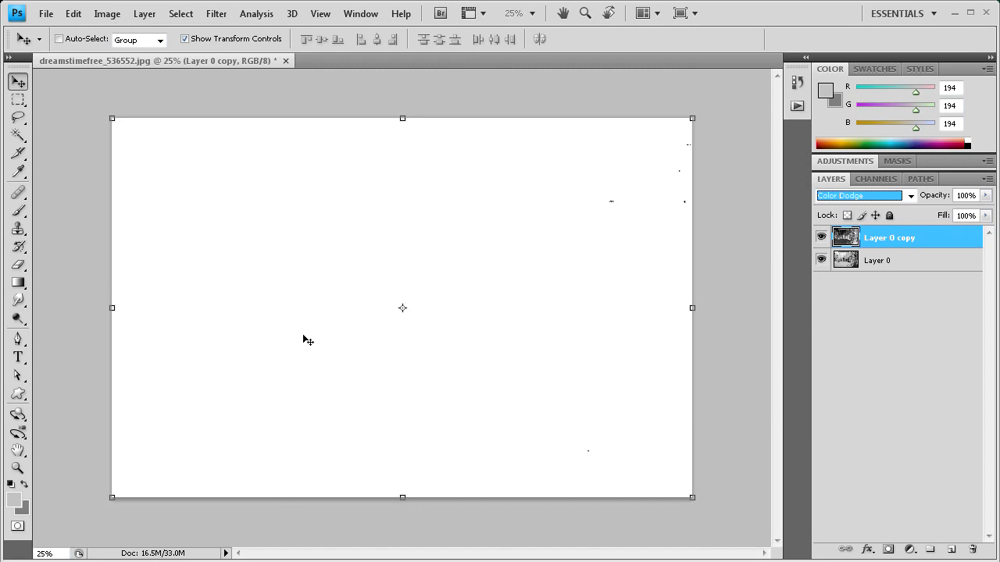
mouse_move(300, 195)
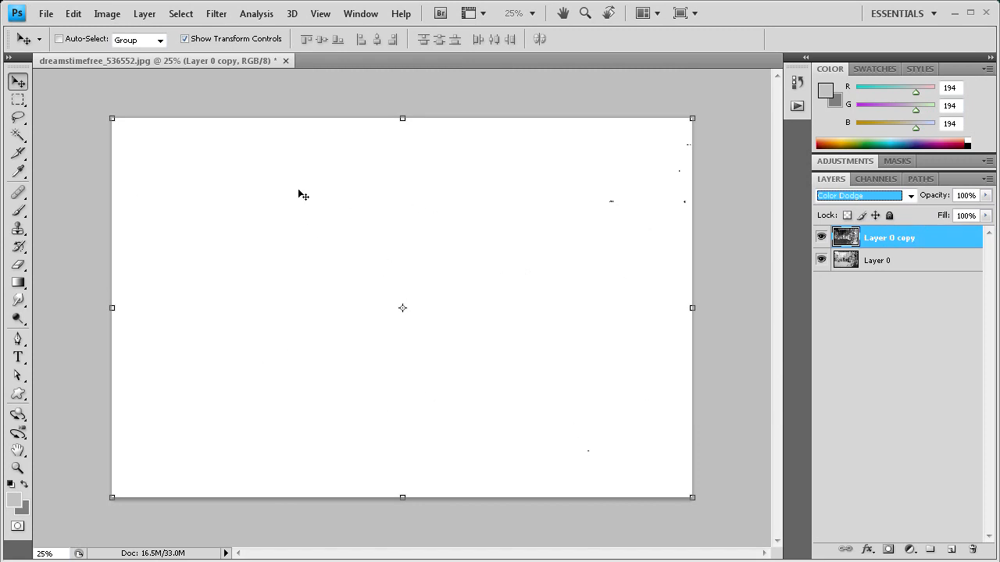
mouse_move(630, 285)
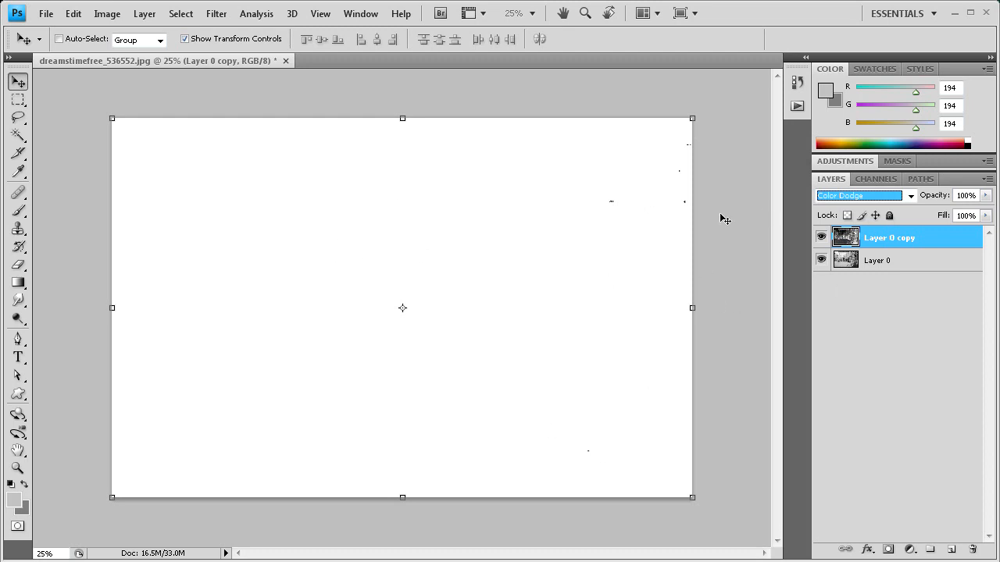
Apply Filter > Other > Minimum with a 5-pixel radius to Layer 0 copy.
click(216, 13)
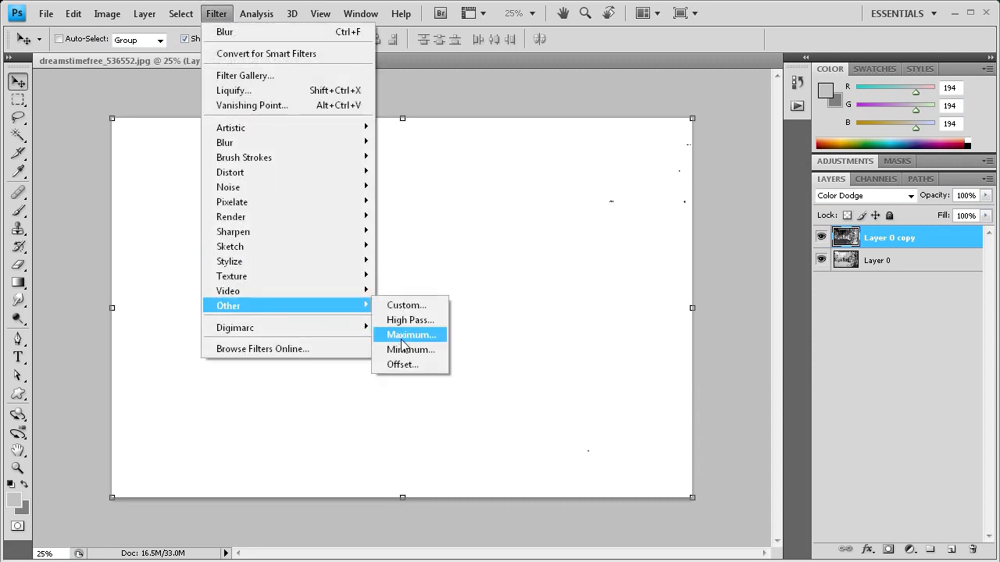
mouse_move(408, 350)
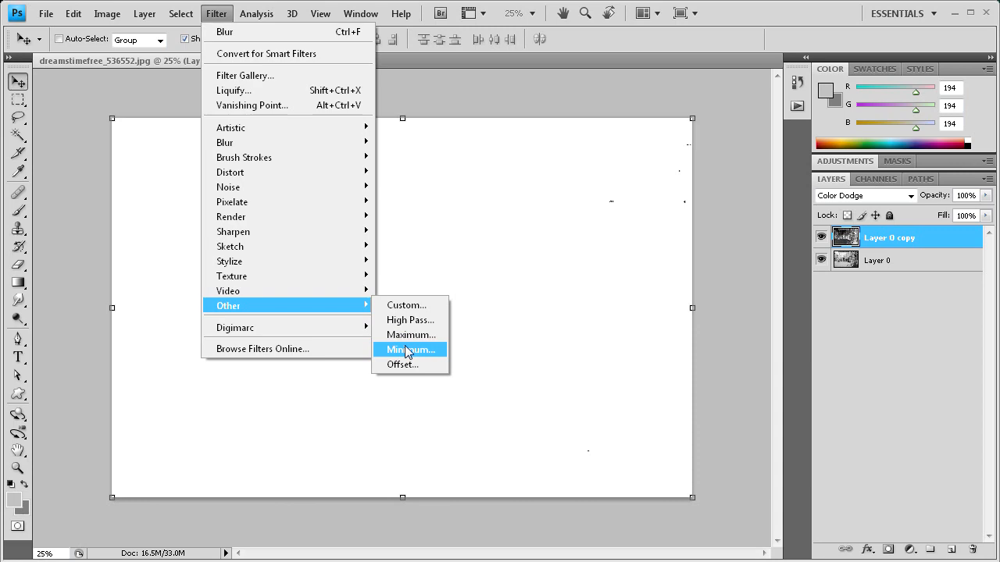
click(409, 350)
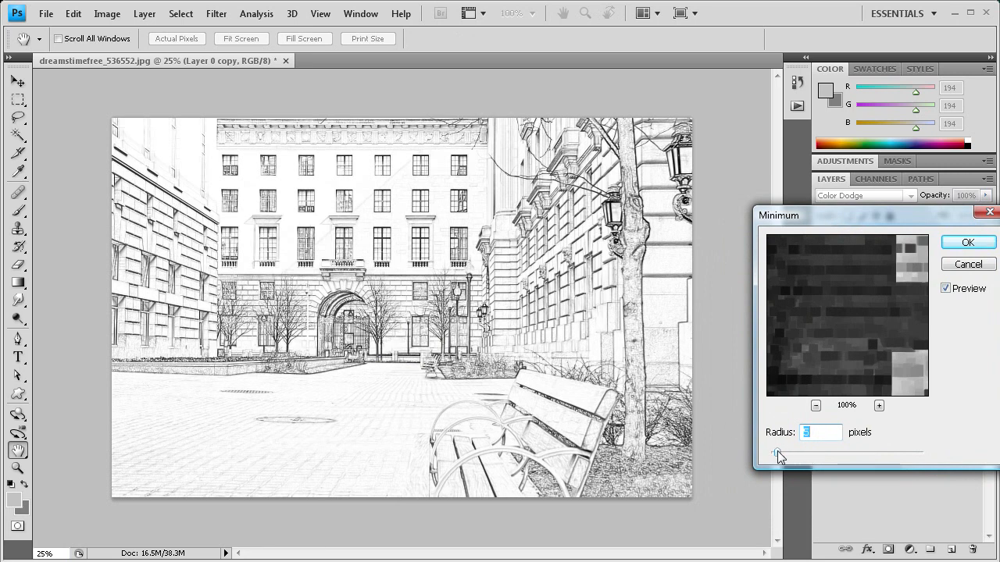
drag(777, 452, 771, 452)
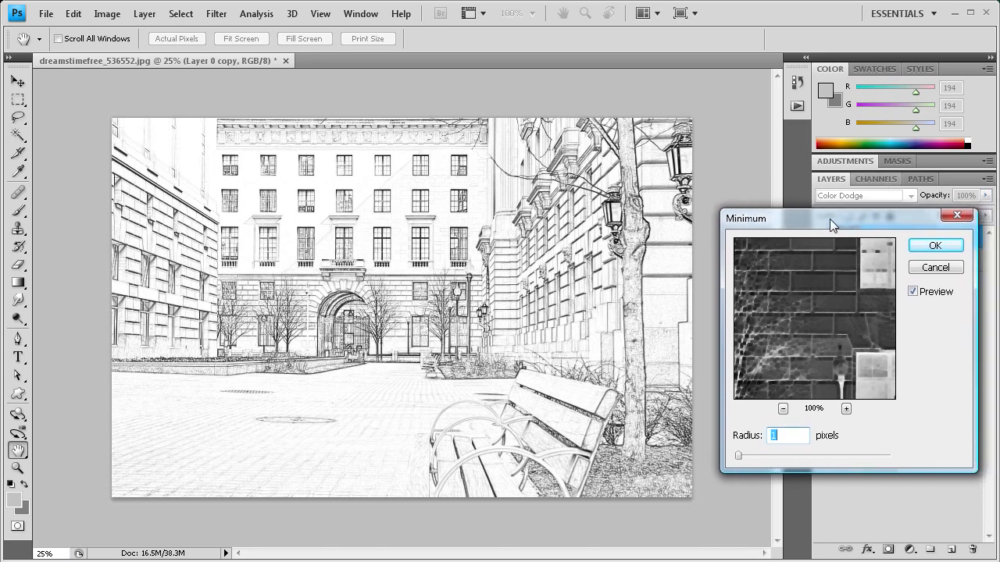
mouse_move(740, 460)
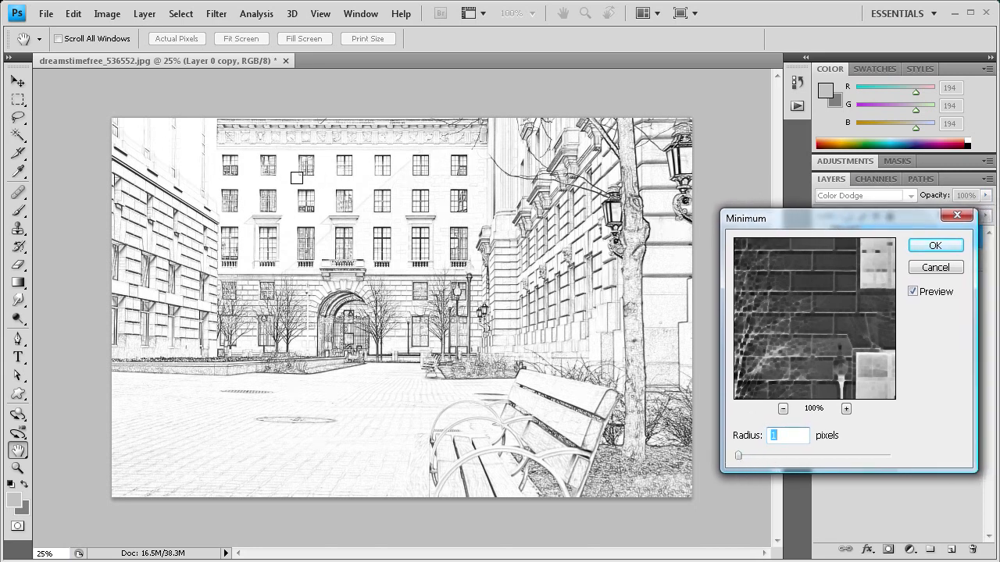
mouse_move(432, 214)
text(5)
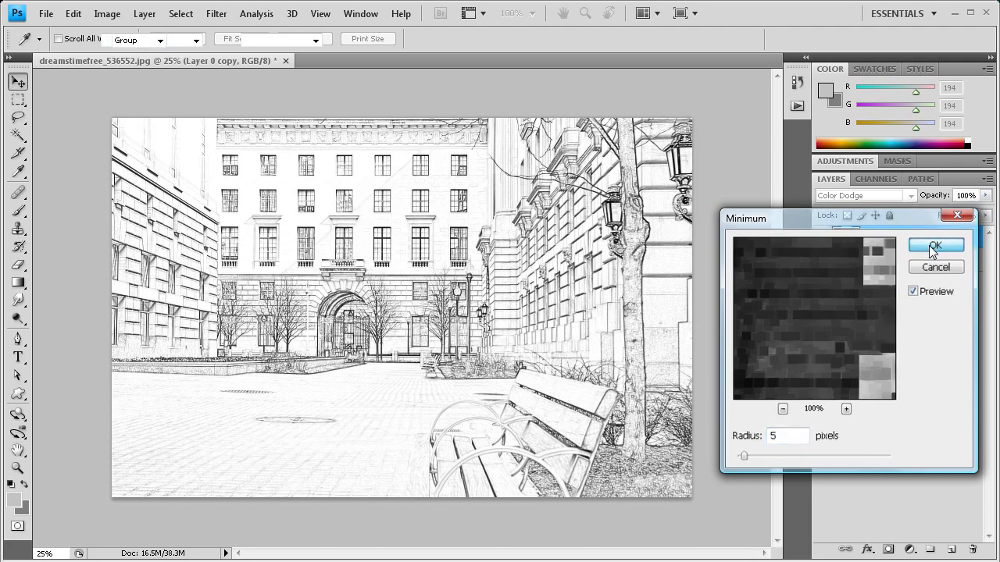
click(934, 245)
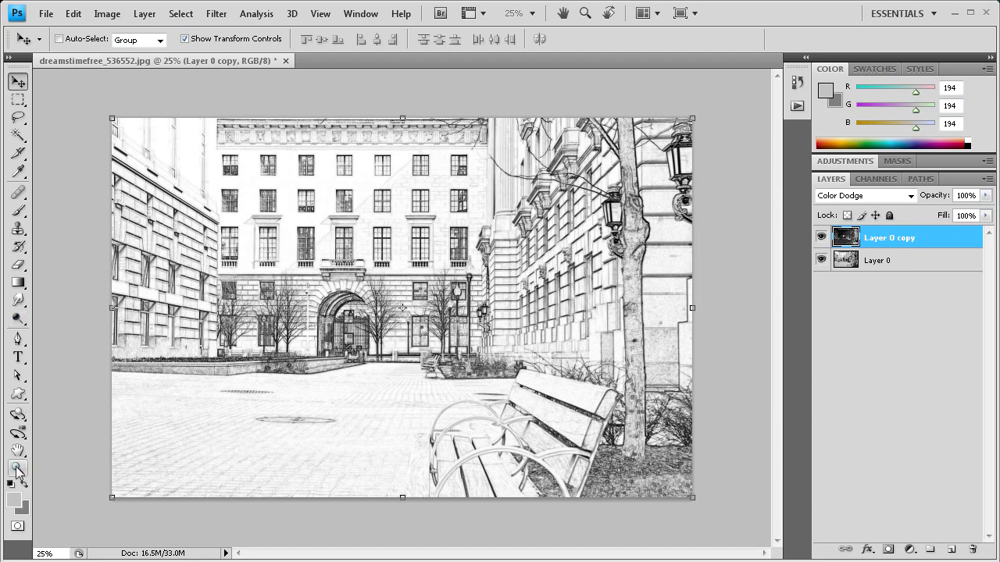
click(18, 469)
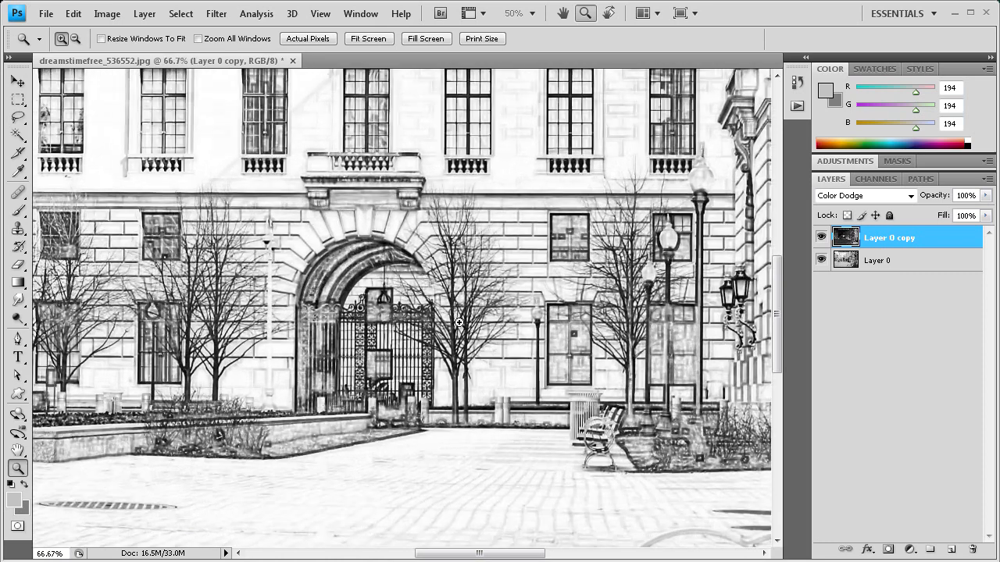
click(11, 82)
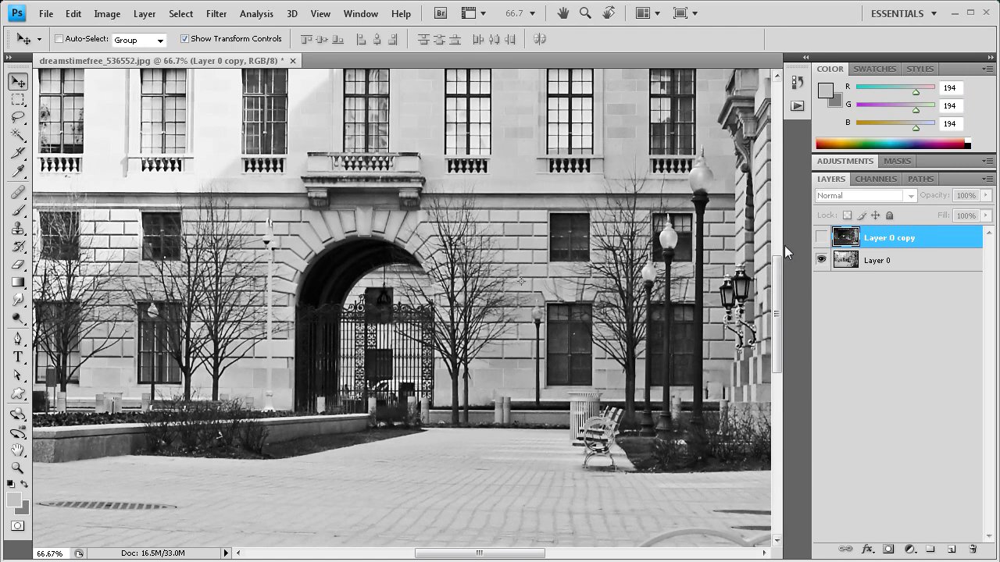
click(863, 195)
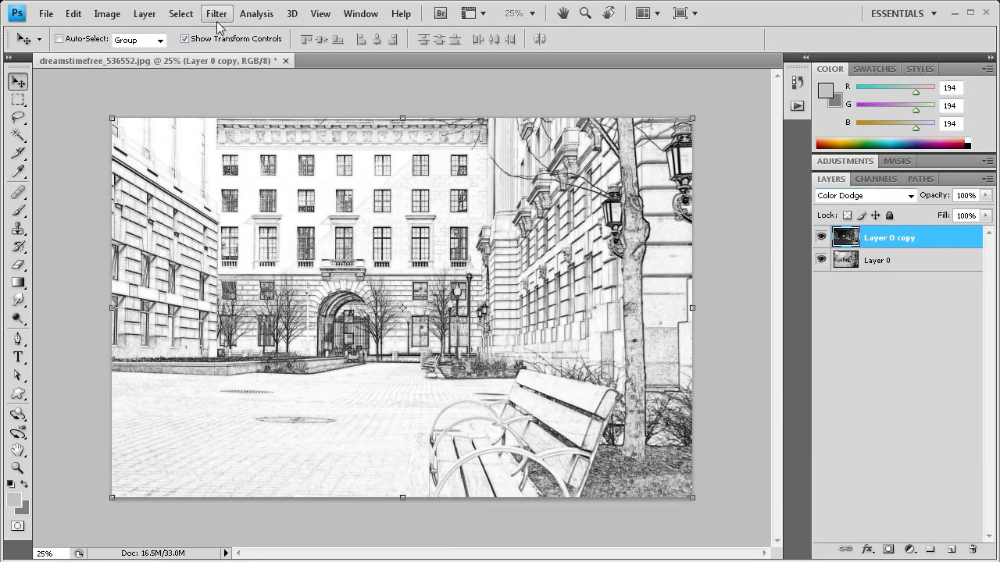
mouse_move(360, 192)
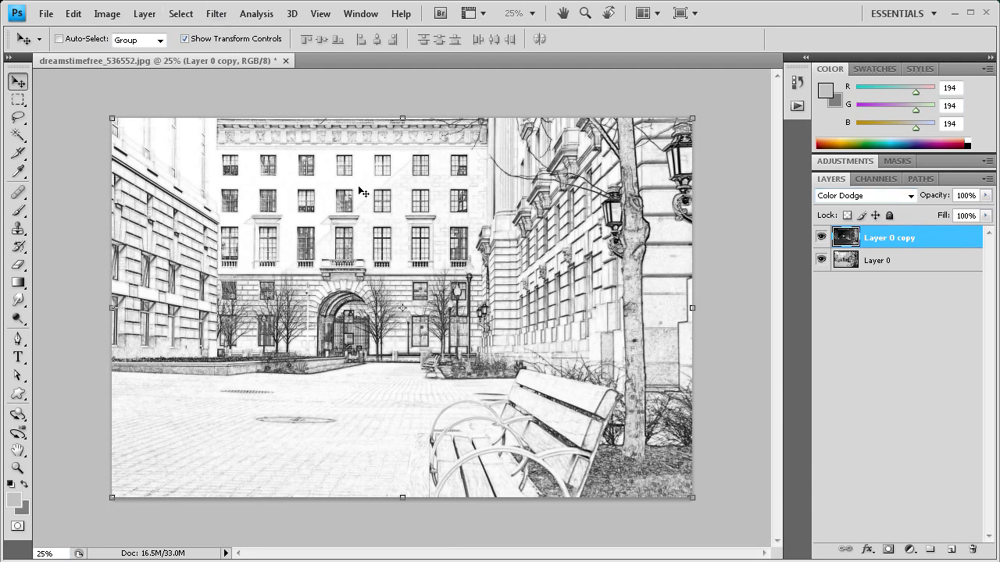
mouse_move(541, 205)
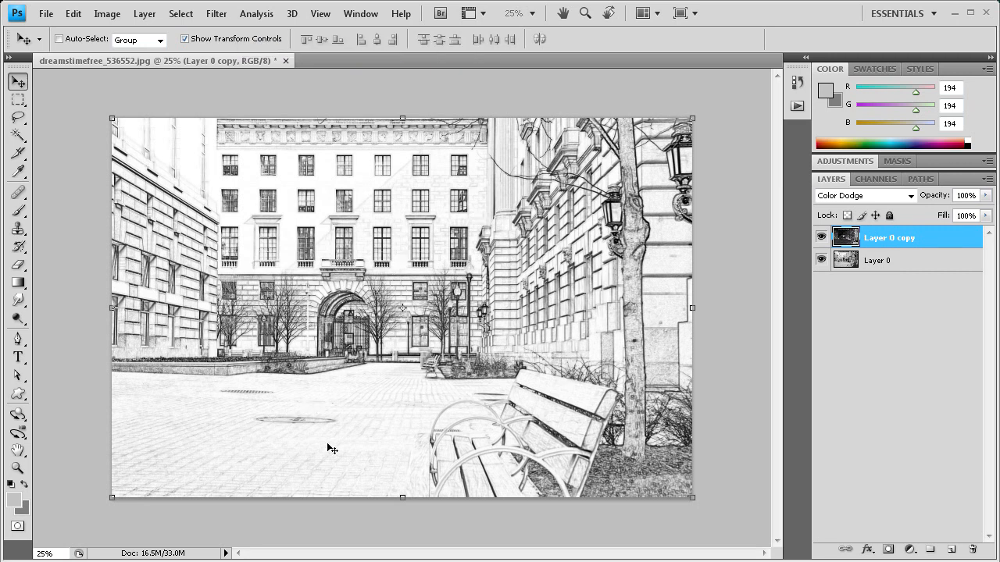
mouse_move(334, 455)
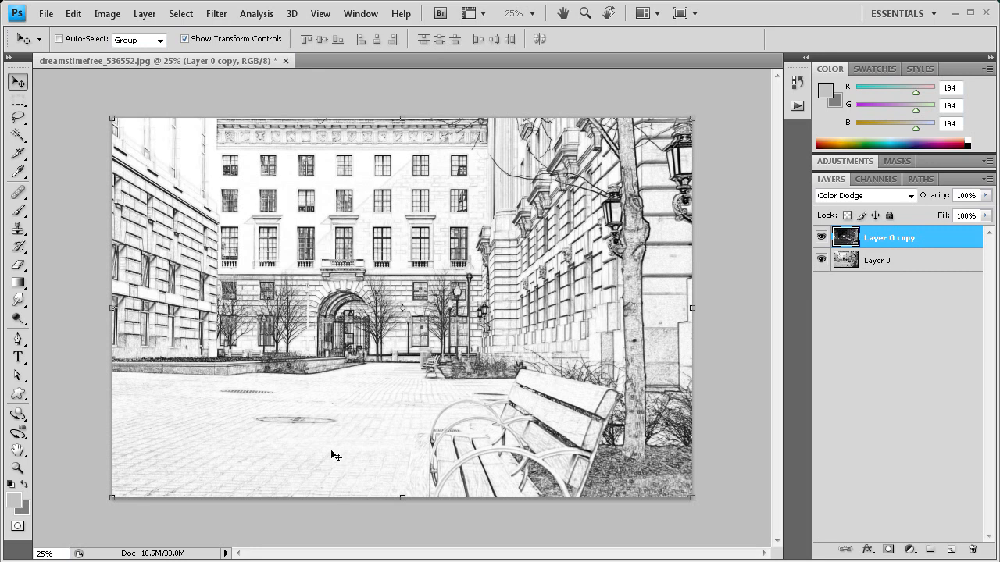
mouse_move(321, 363)
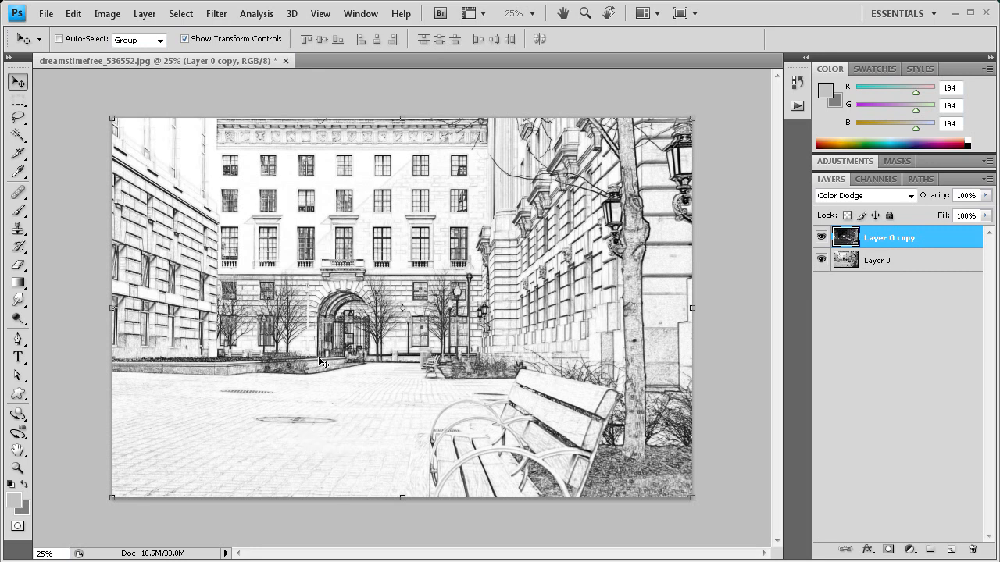
mouse_move(728, 256)
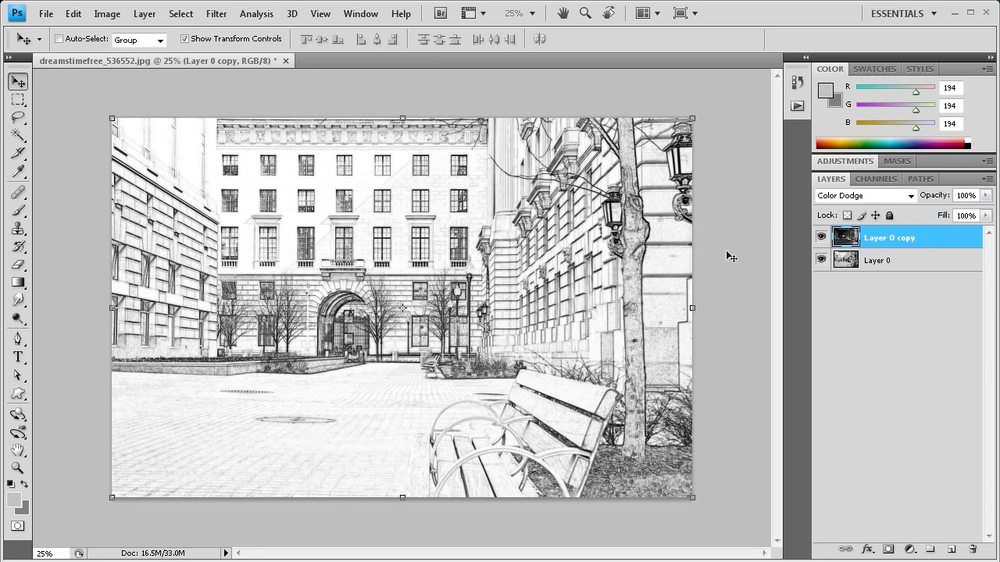